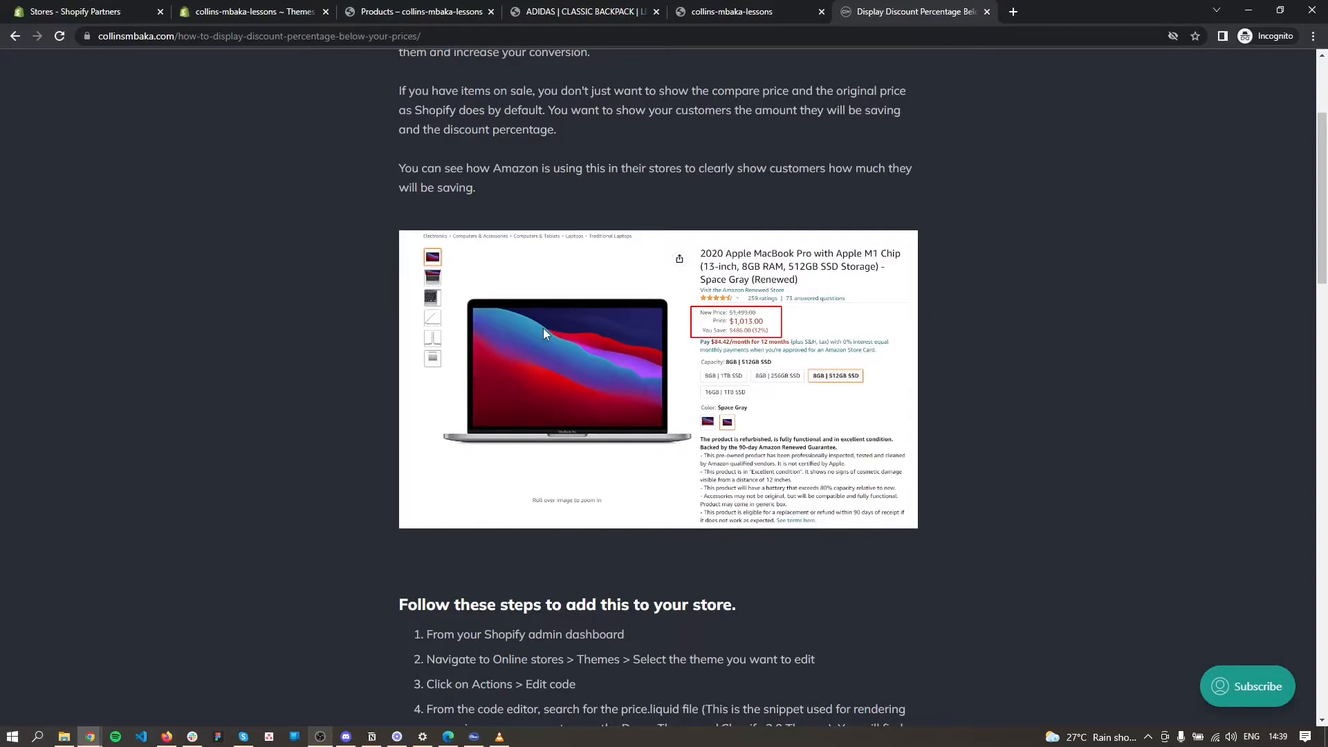
mouse_move(659, 424)
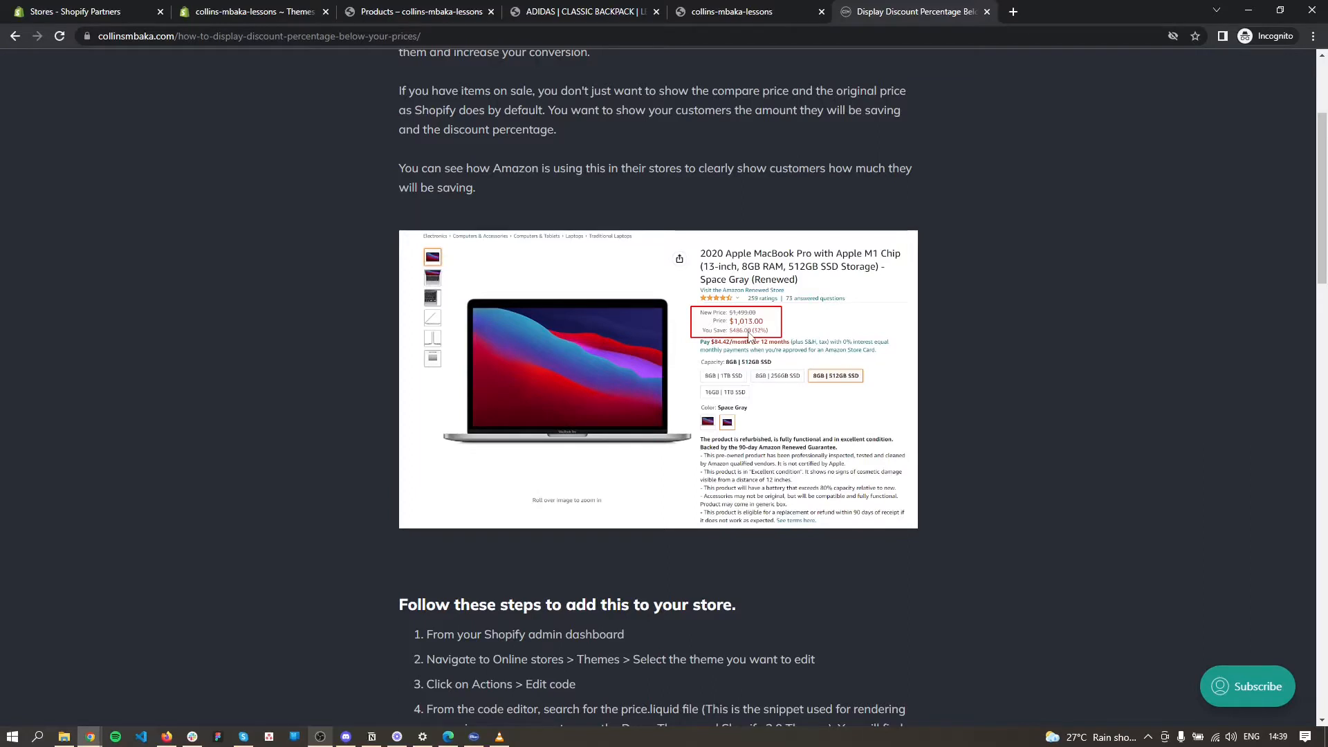
Check the backpack's sale price on the storefront, then return to the discount tutorial
click(582, 11)
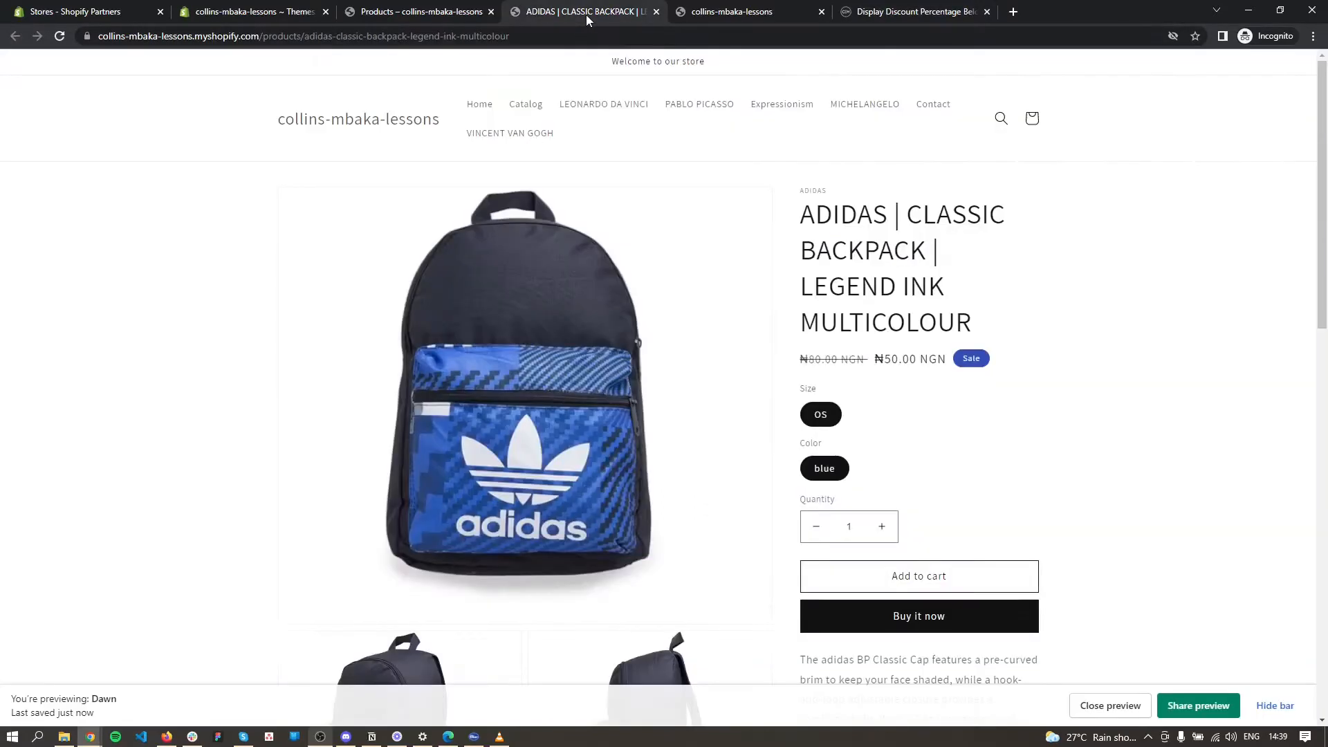
click(910, 11)
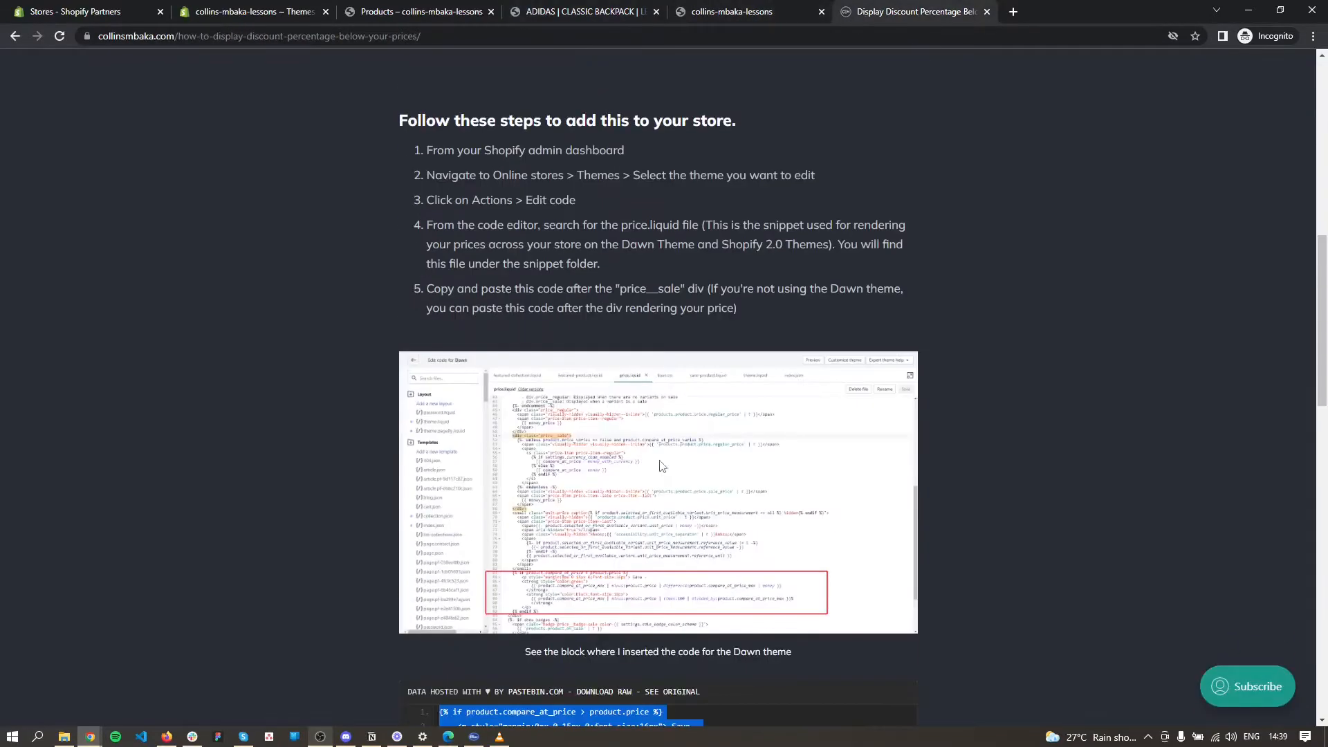
scroll(down, 3)
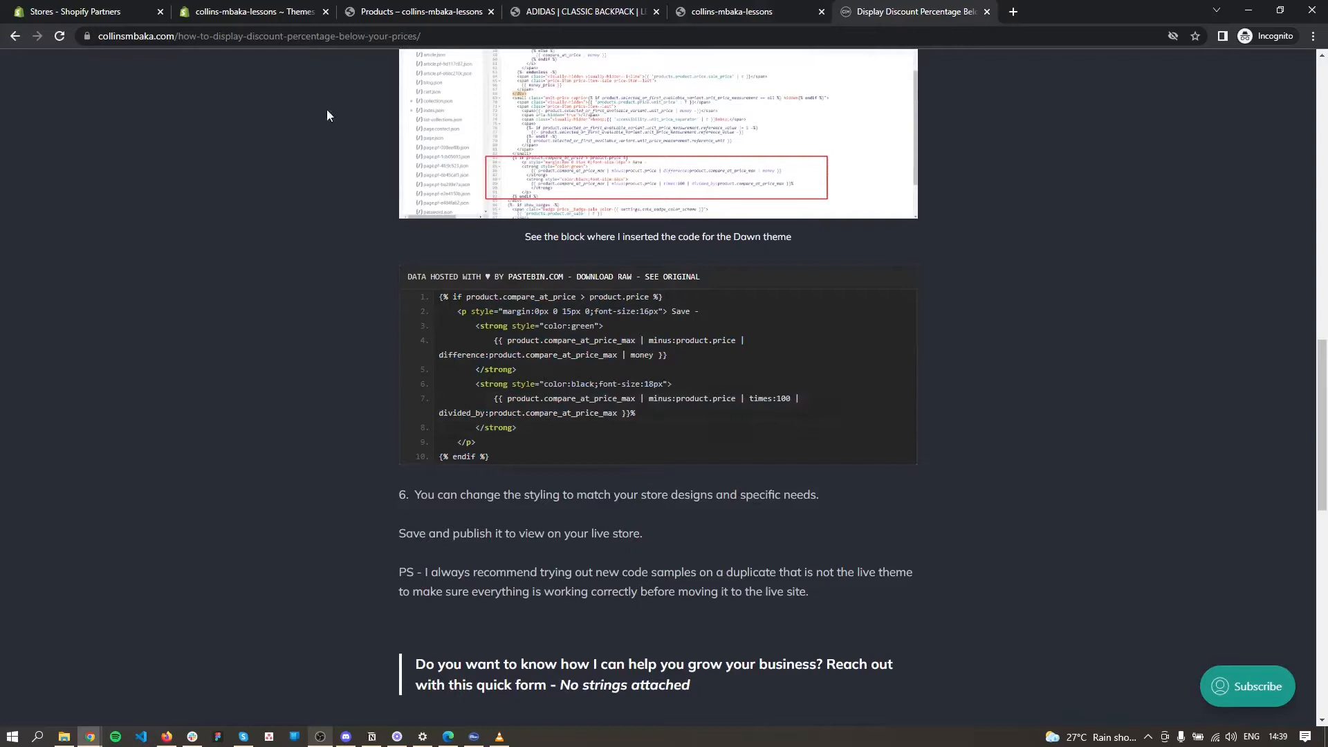
Open Dawn's code editor and find price.liquid by searching files for 'pri'
click(251, 11)
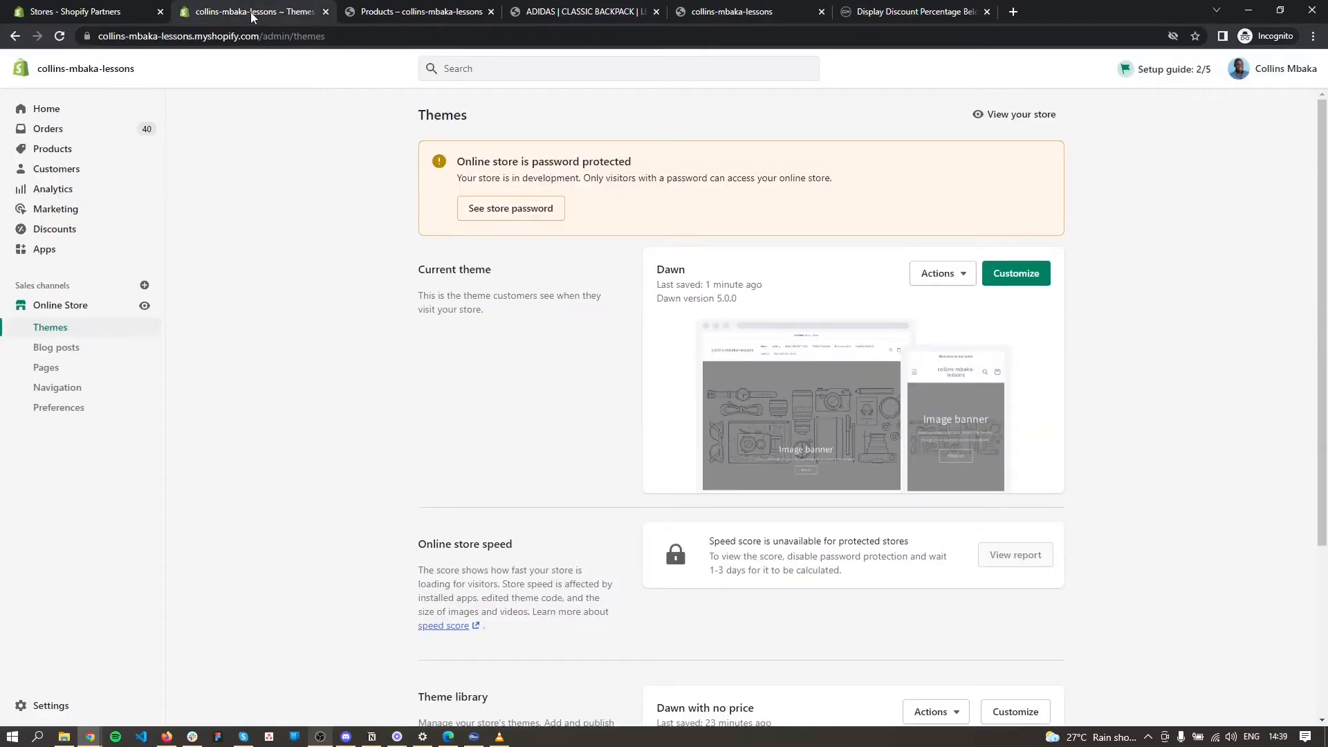
mouse_move(730, 279)
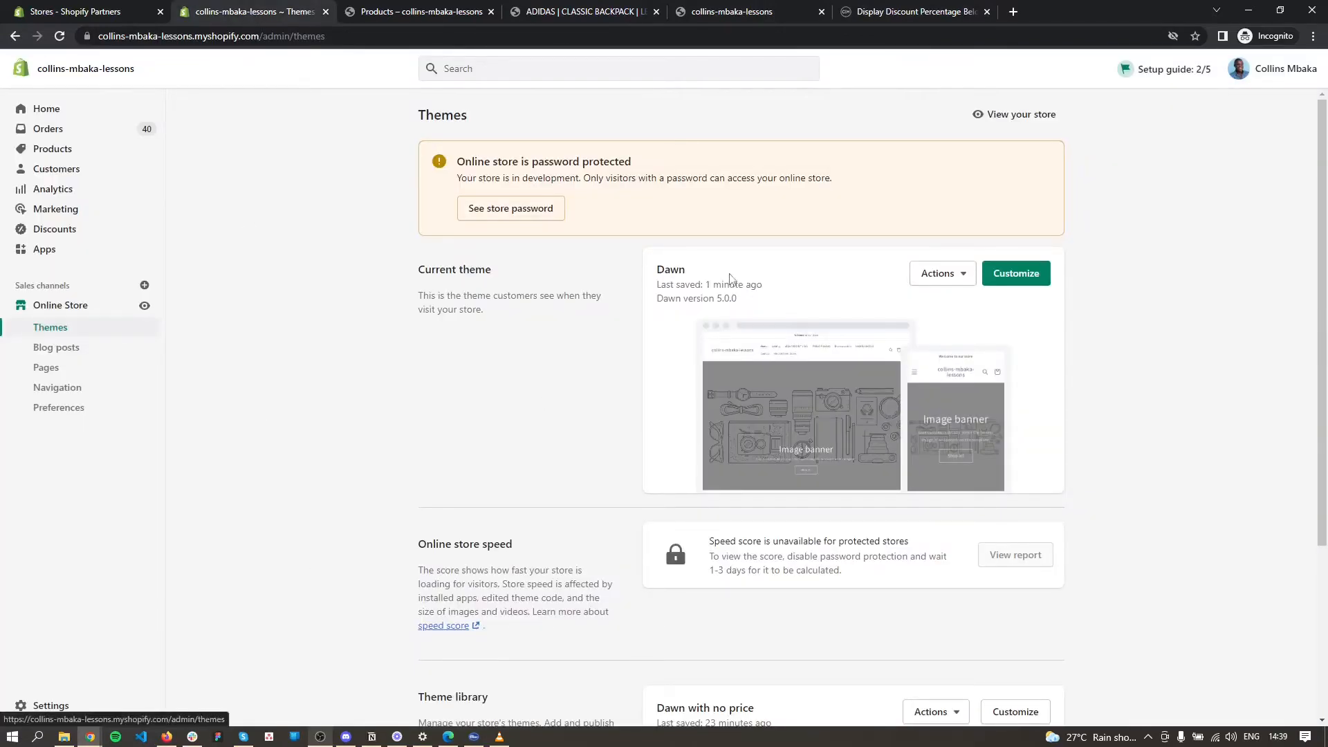
click(937, 272)
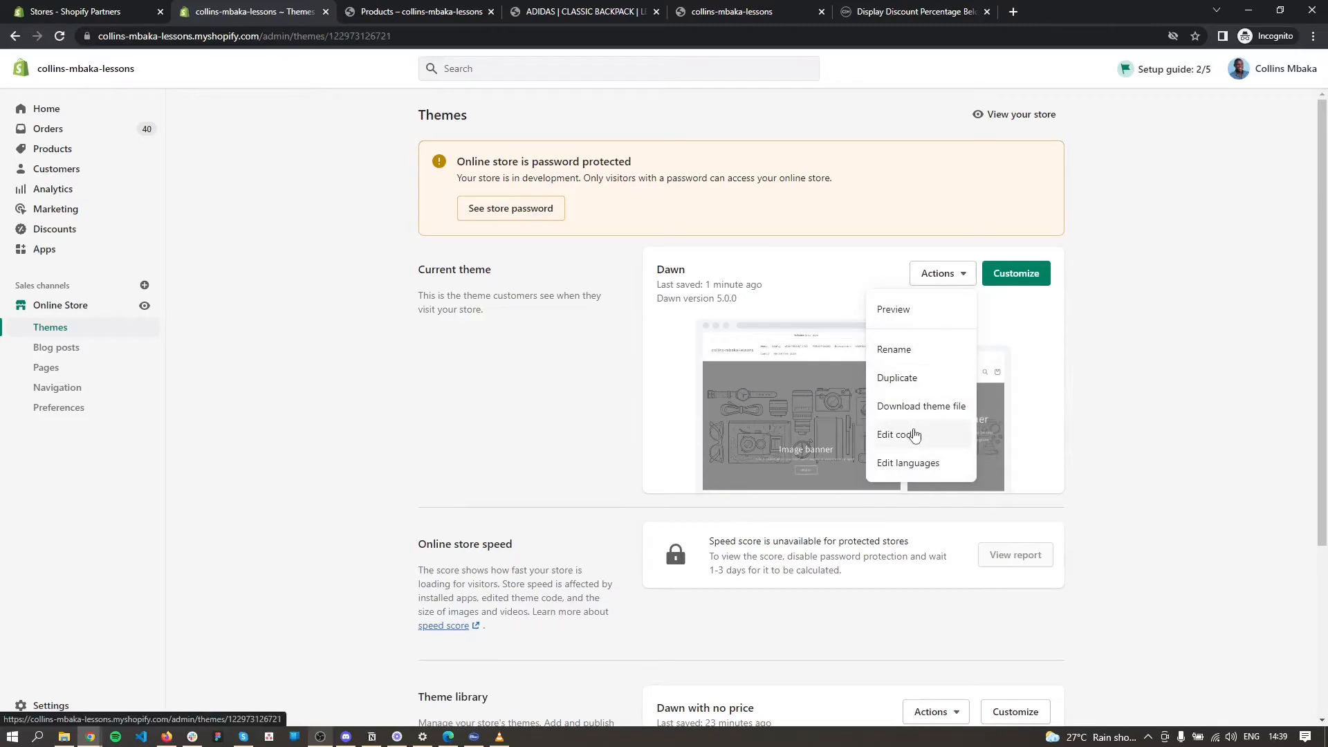
click(896, 435)
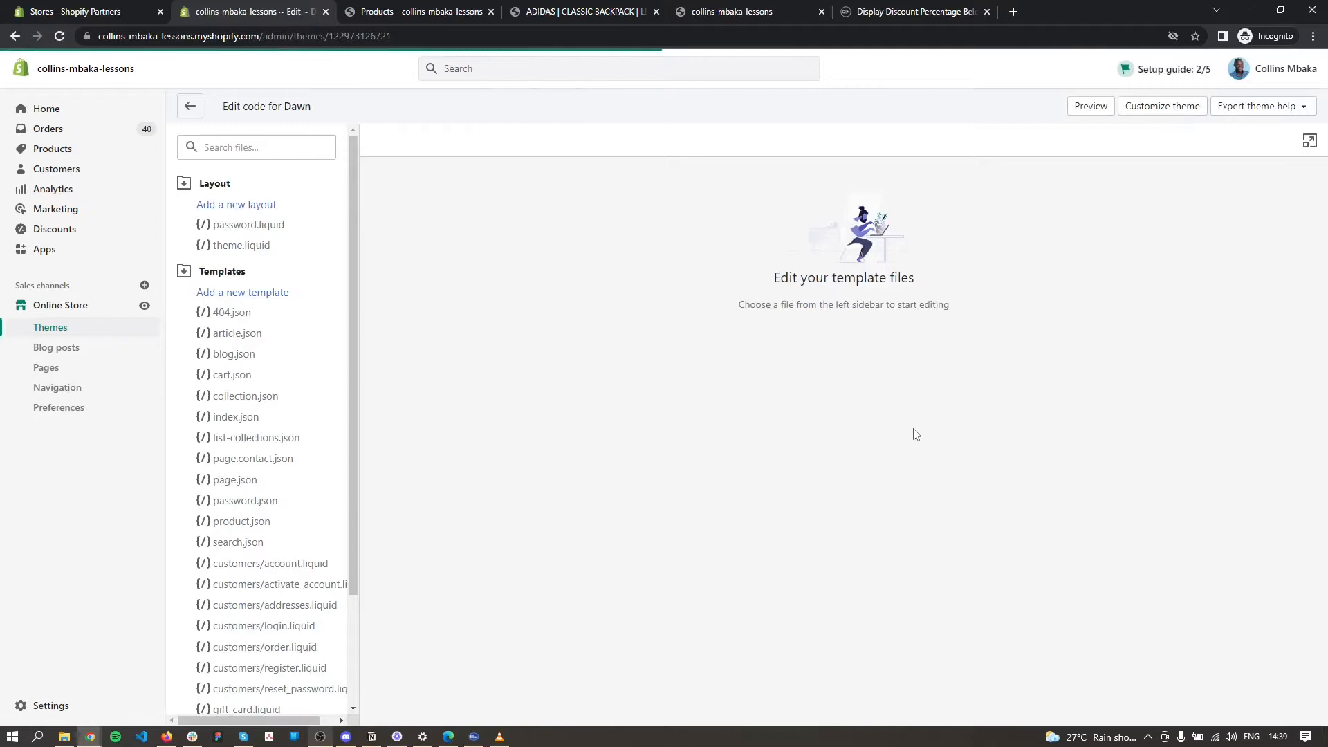
click(256, 147)
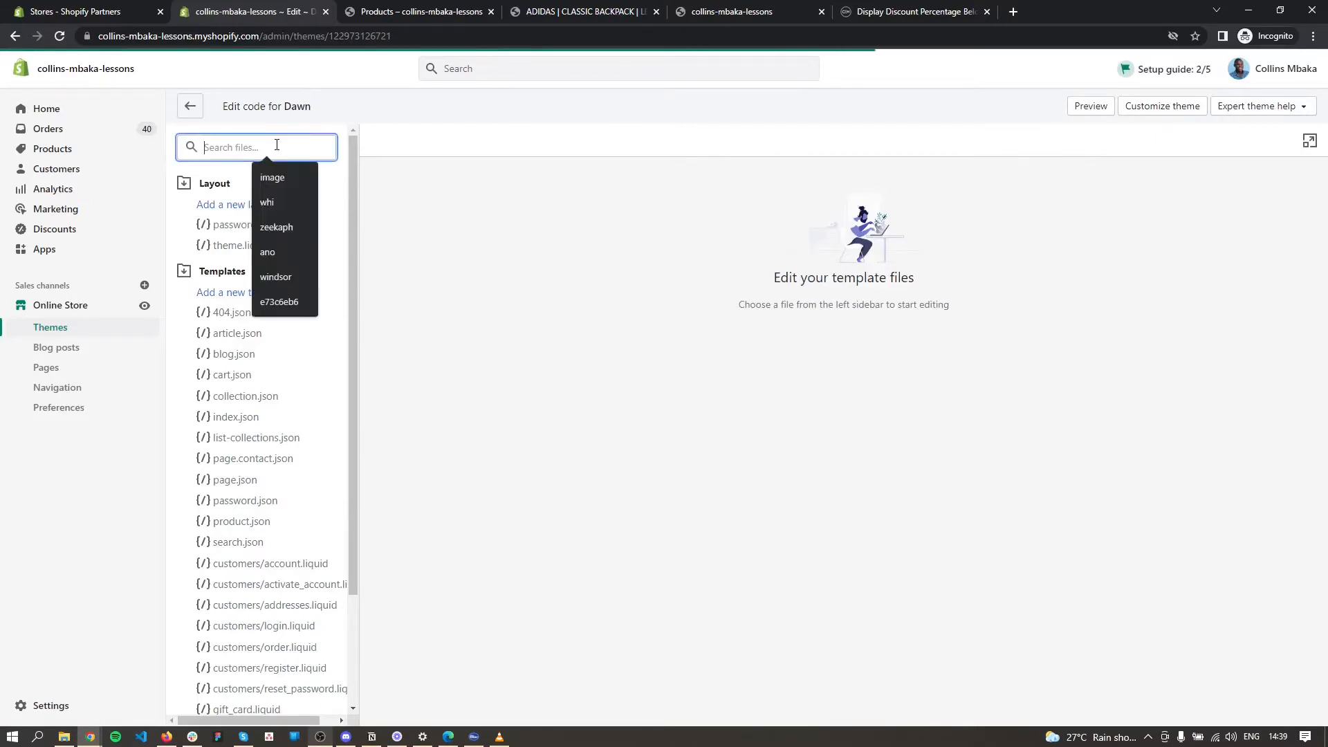
text(price)
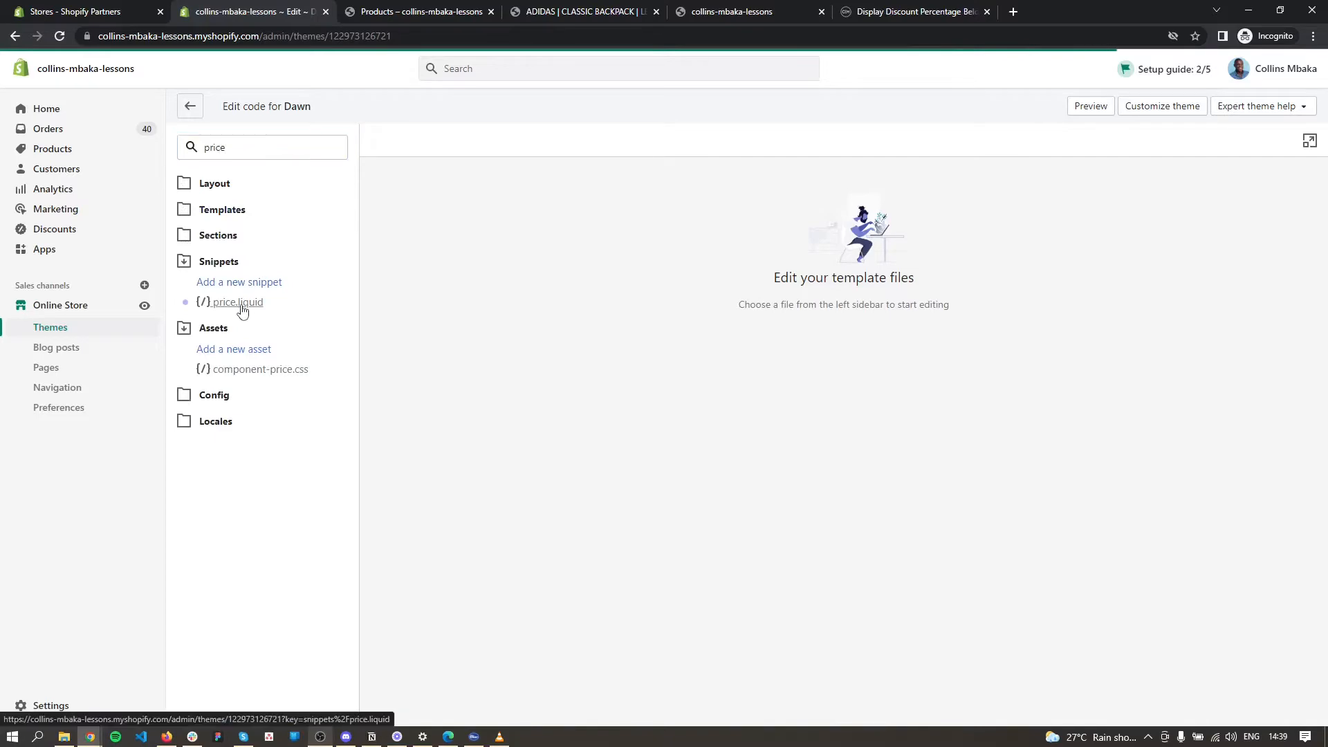
click(238, 302)
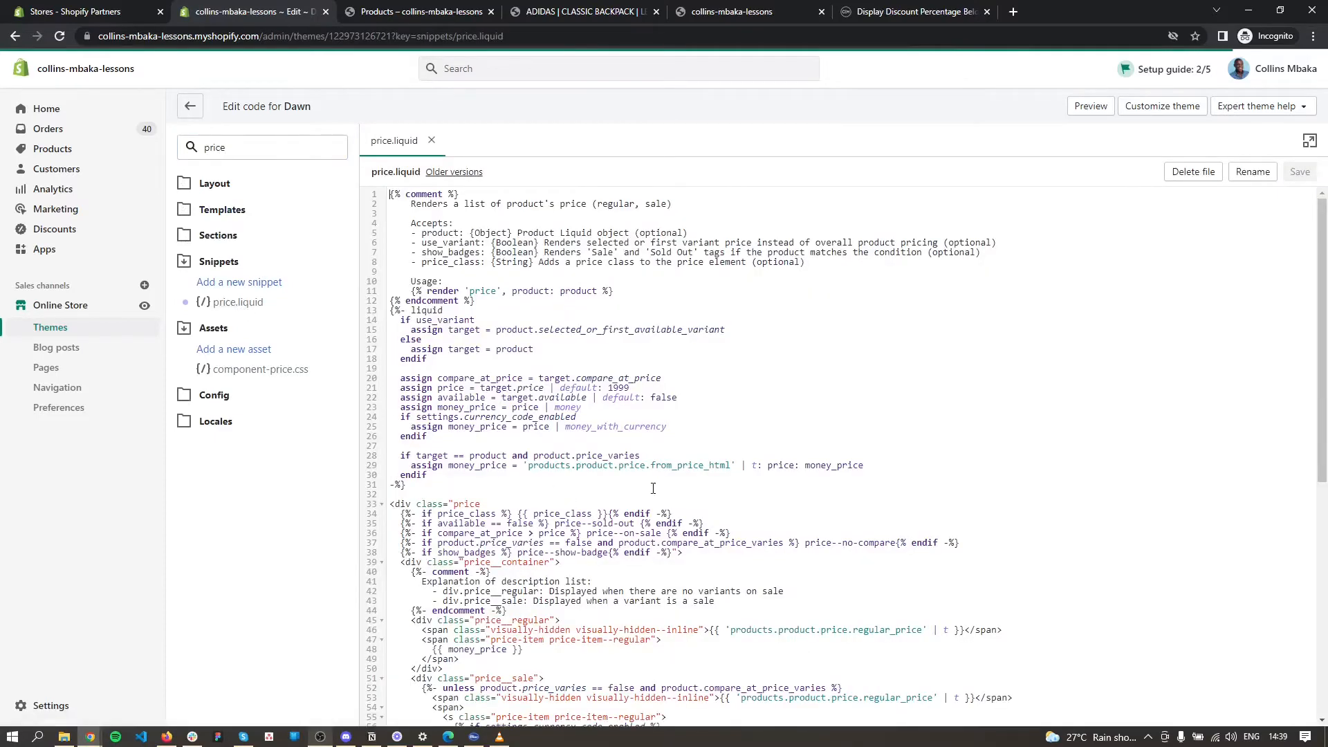
Scroll to the unit-price caption's closing </small> and add a blank line before </div>
scroll(down, 3)
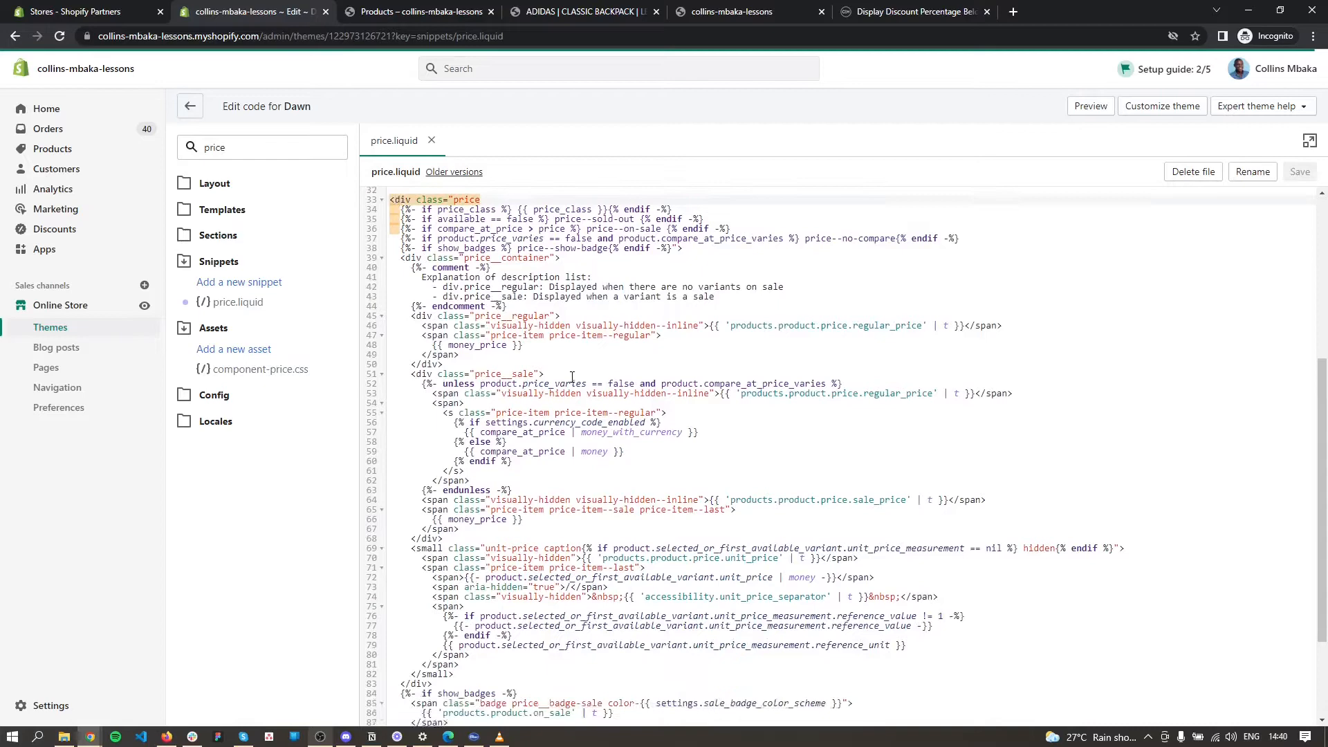
scroll(down, 3)
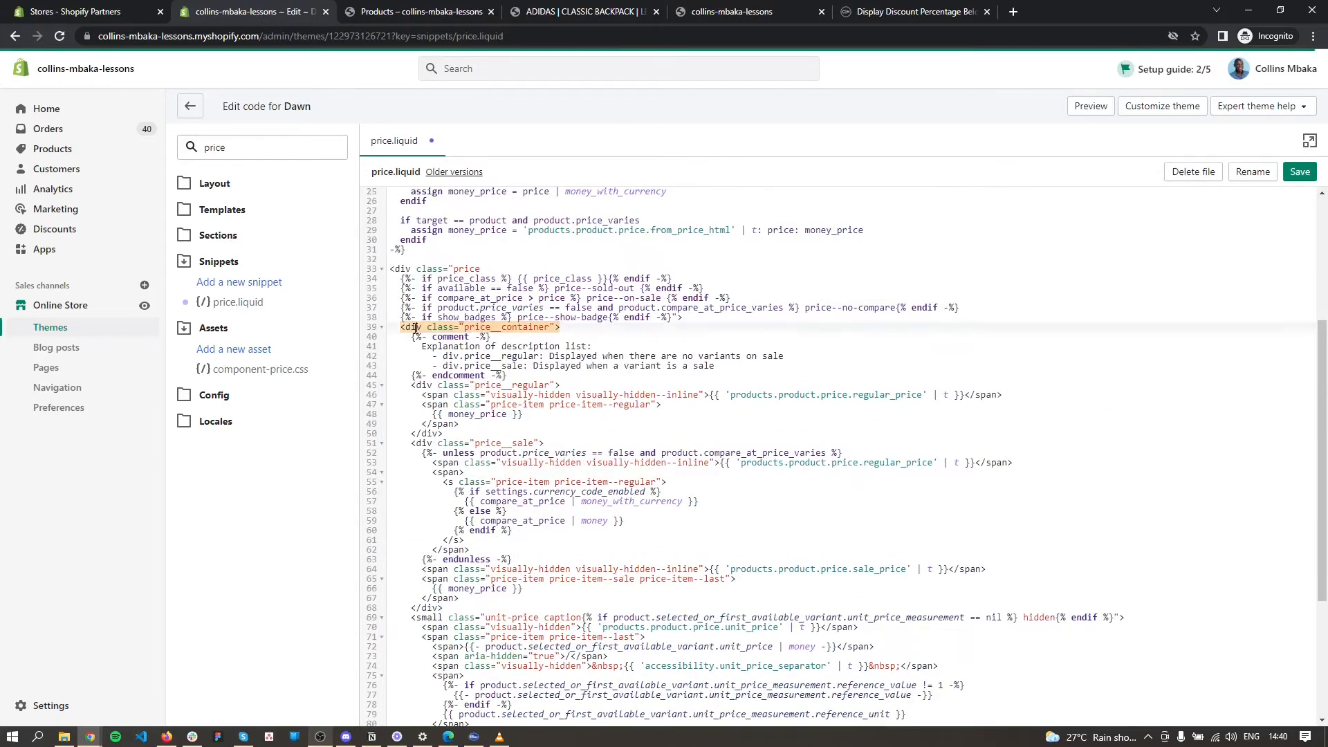
scroll(down, 3)
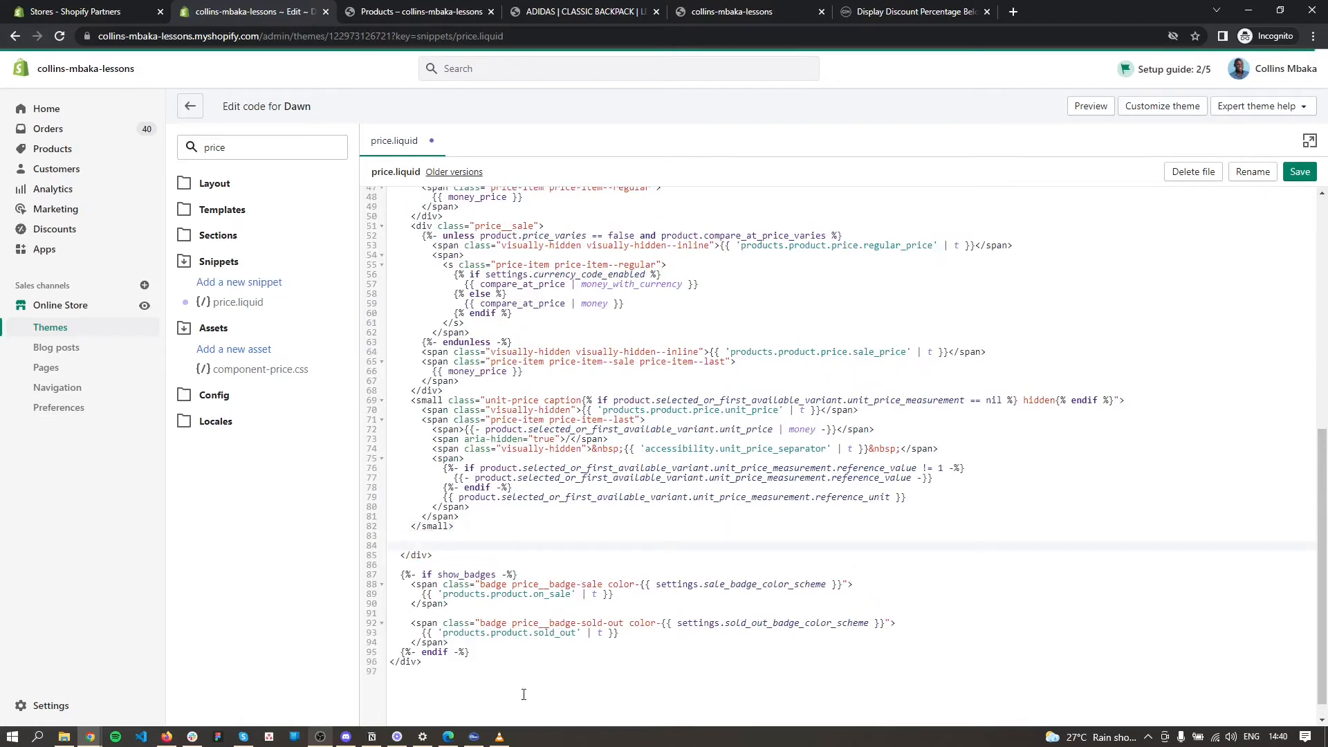
Highlight all ten lines of the discount-percentage Liquid code in the blog's pastebin embed
click(910, 11)
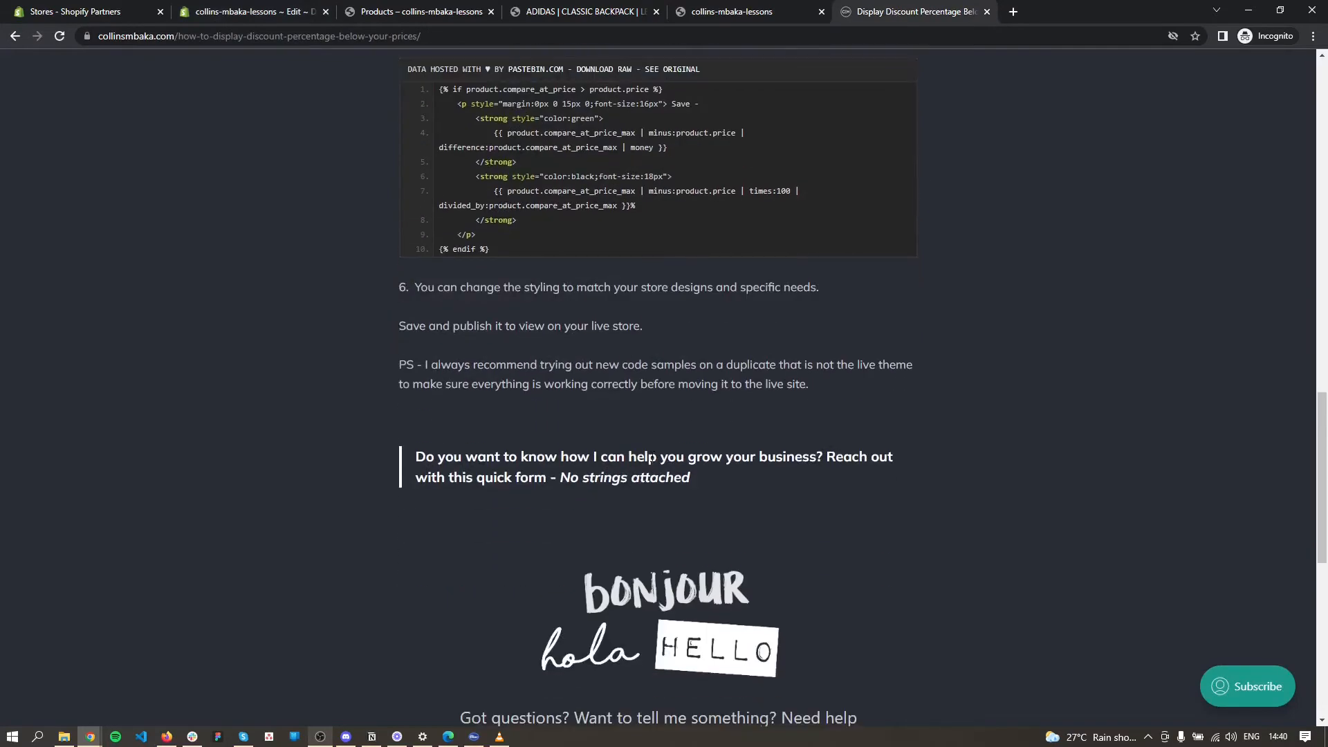
scroll(up, 3)
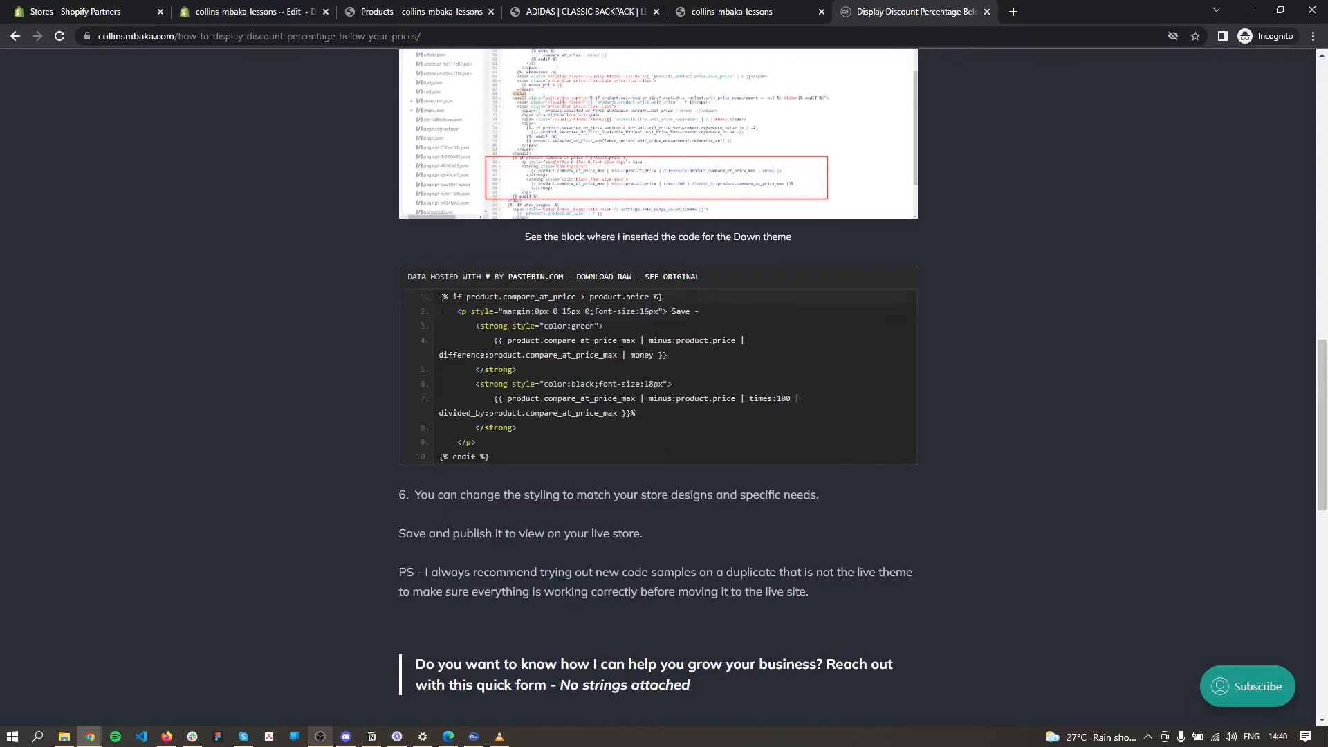
drag(440, 296, 476, 441)
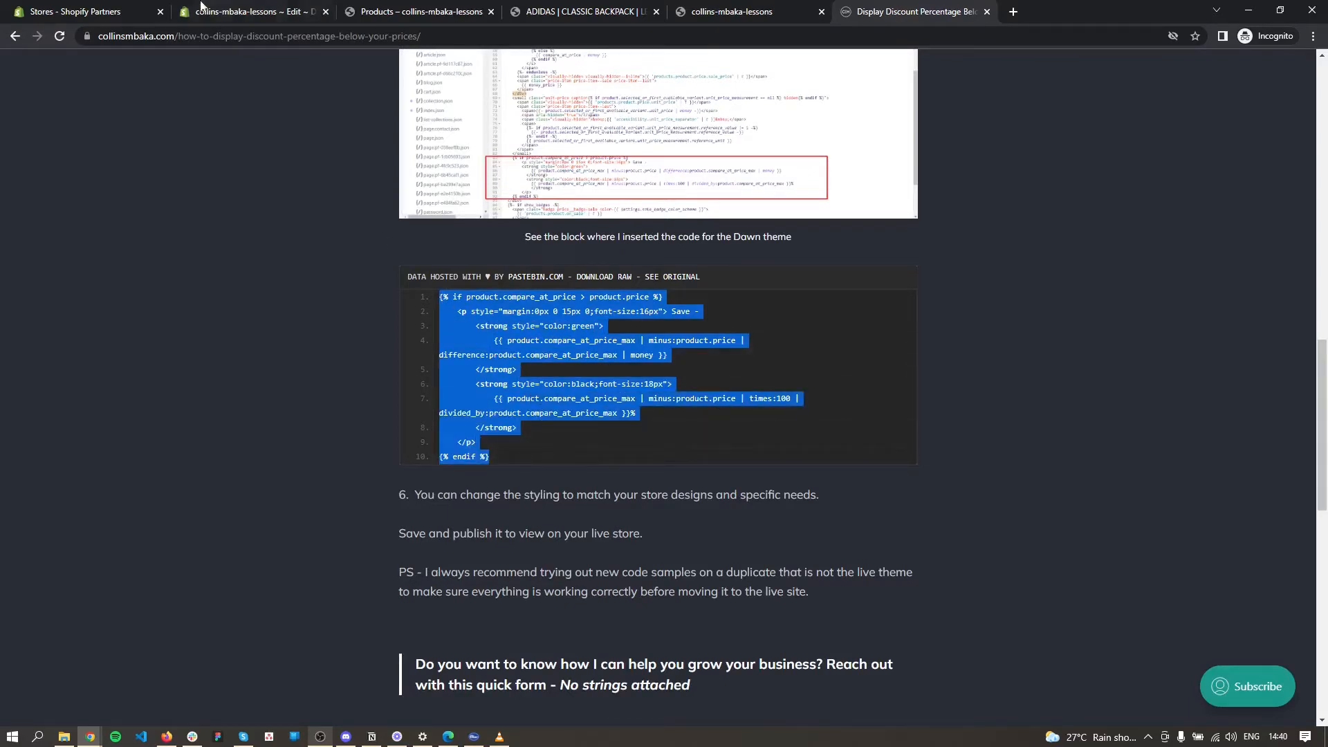
Paste the discount snippet onto the blank line in price.liquid and save the file
click(250, 11)
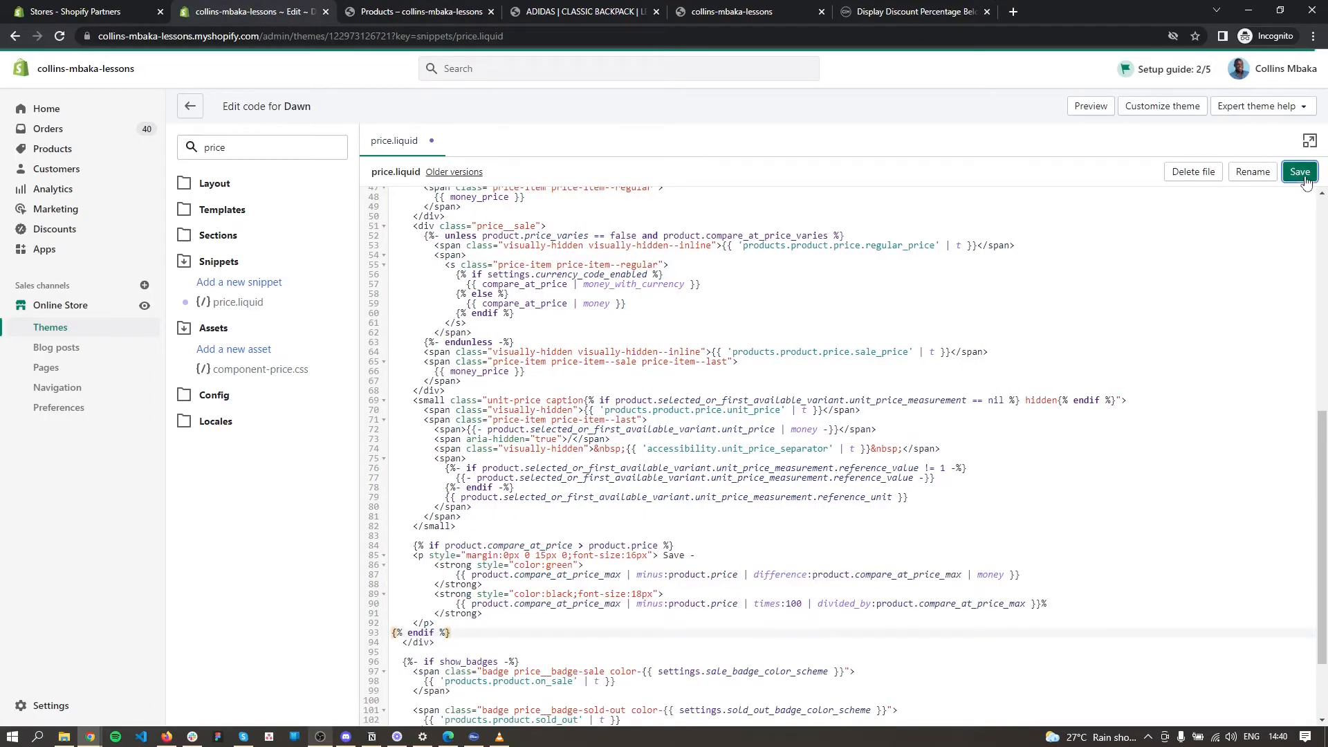
click(1298, 172)
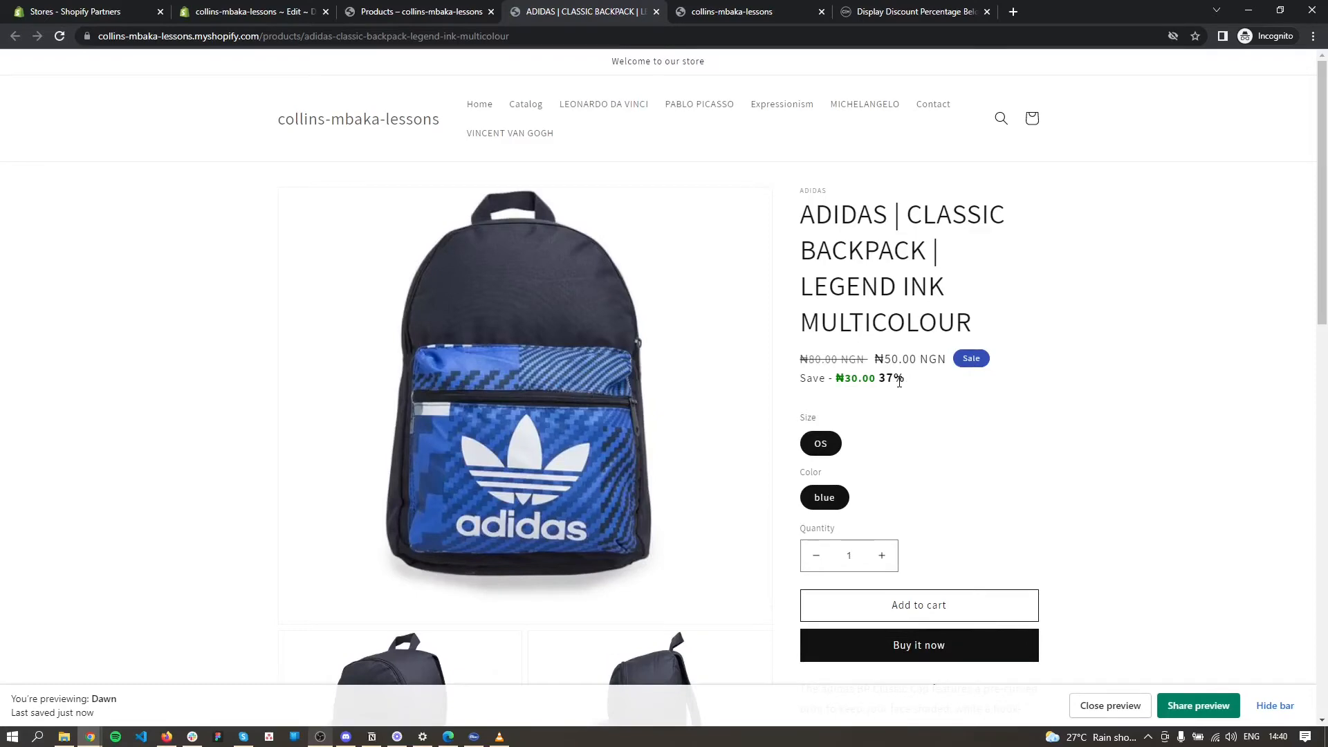
Change the strong tag's style from color:green to color:red and save price.liquid
click(246, 11)
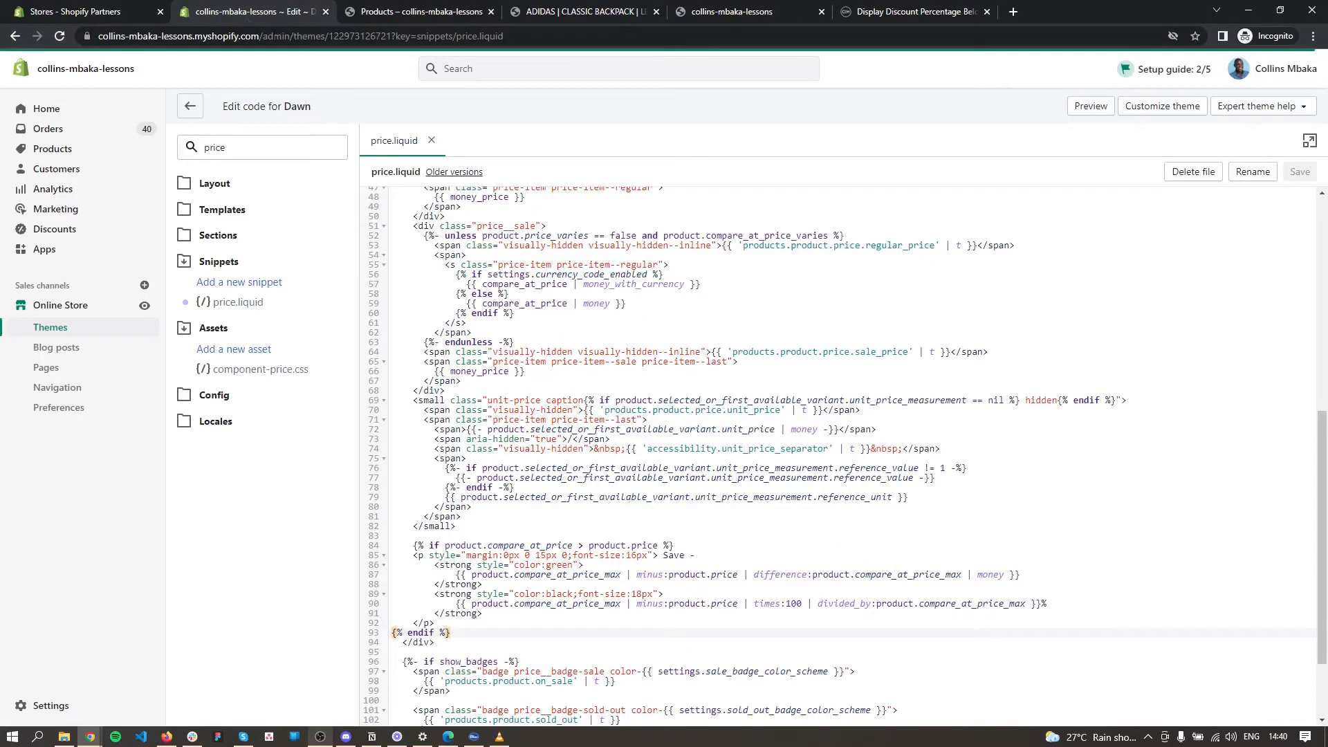
scroll(down, 3)
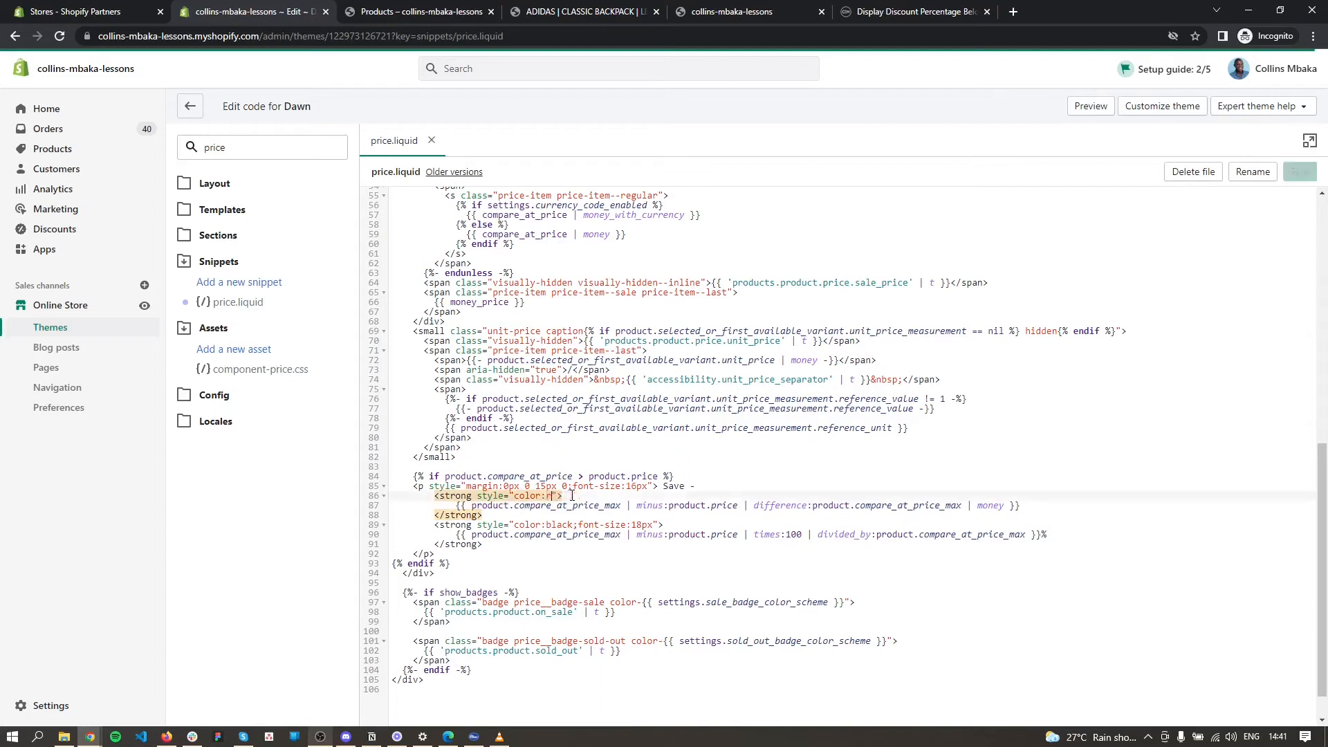
text(ed)
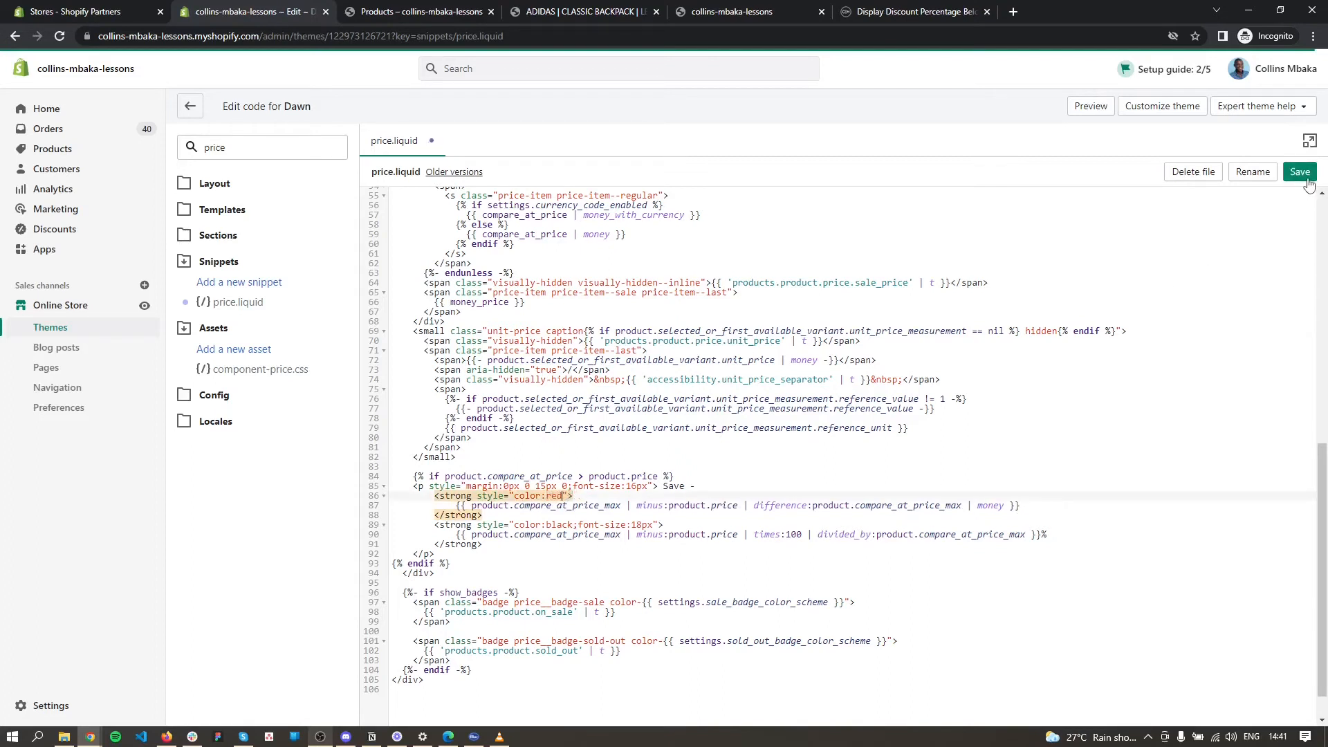
click(1299, 172)
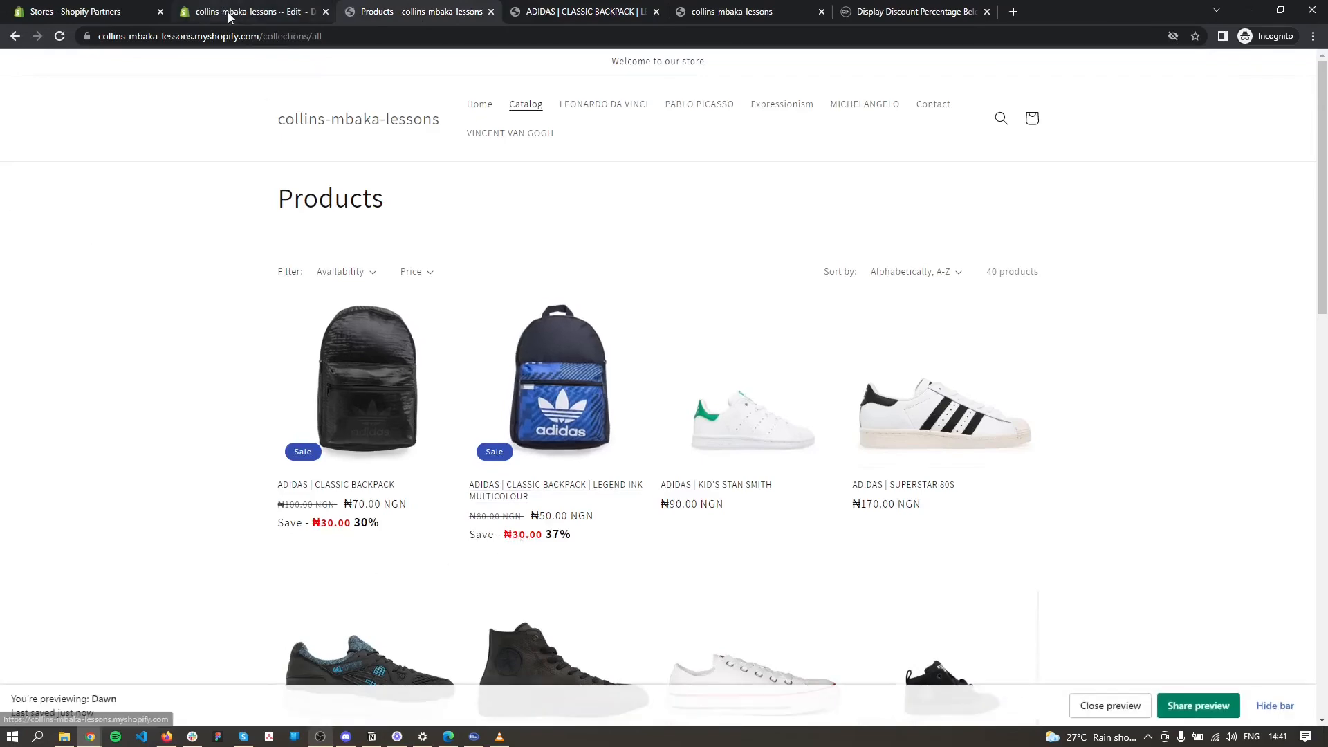
click(250, 11)
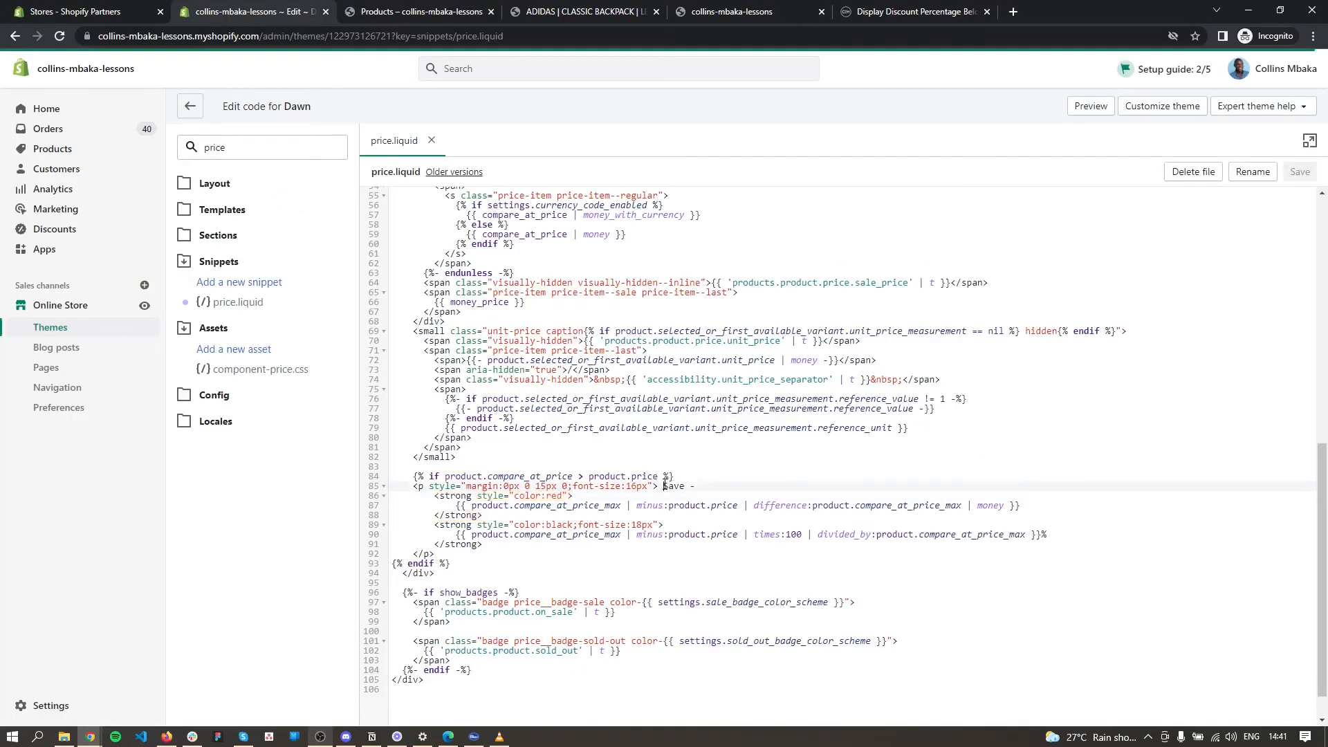